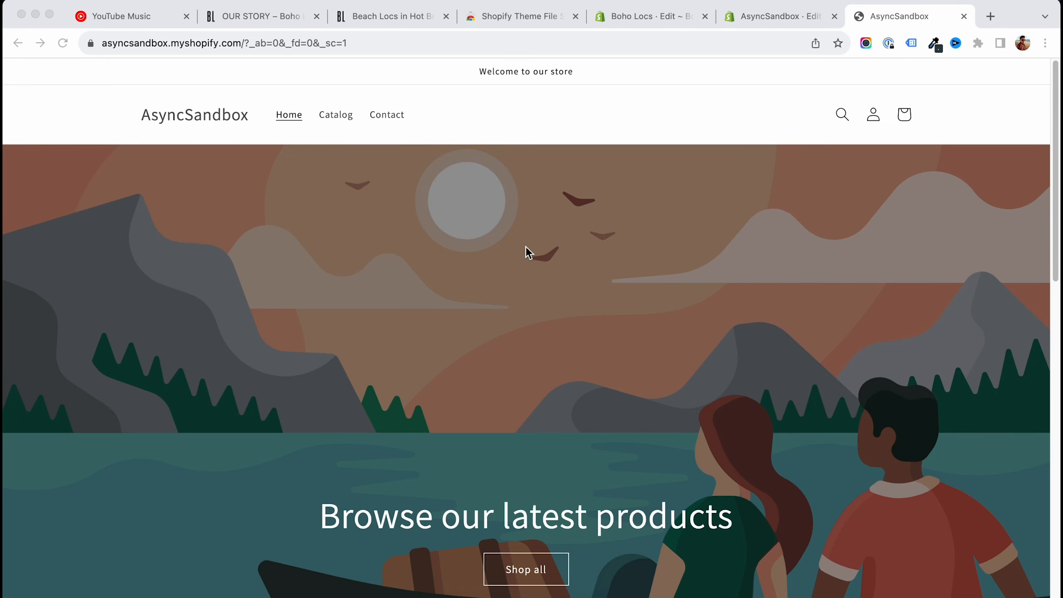
Scroll to the '© 2023, AsyncSandbox Powered by Shopify' footer, then switch to the code editor tab.
scroll(down, 3)
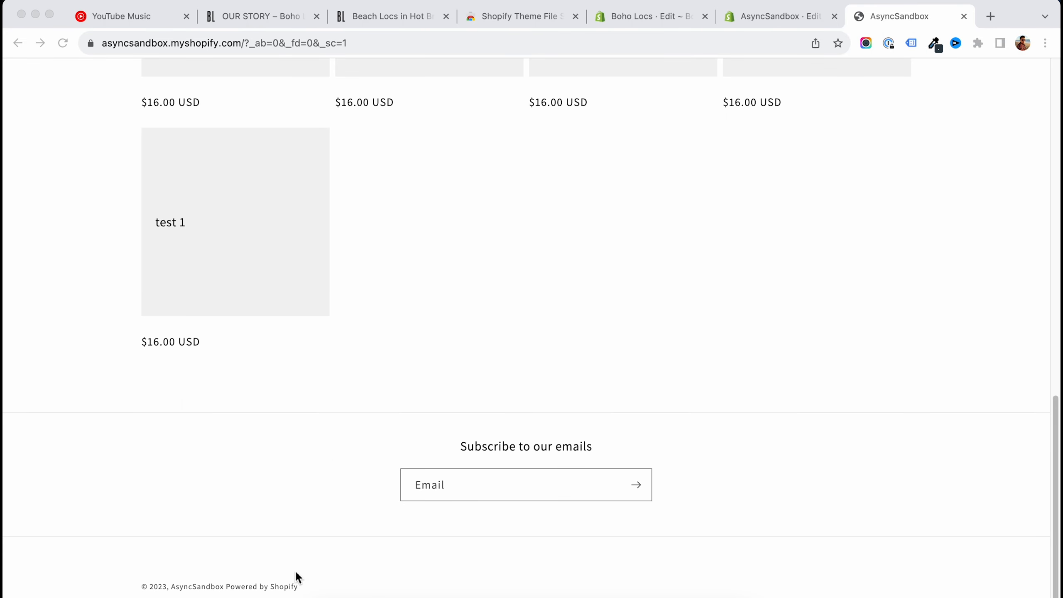
mouse_move(313, 563)
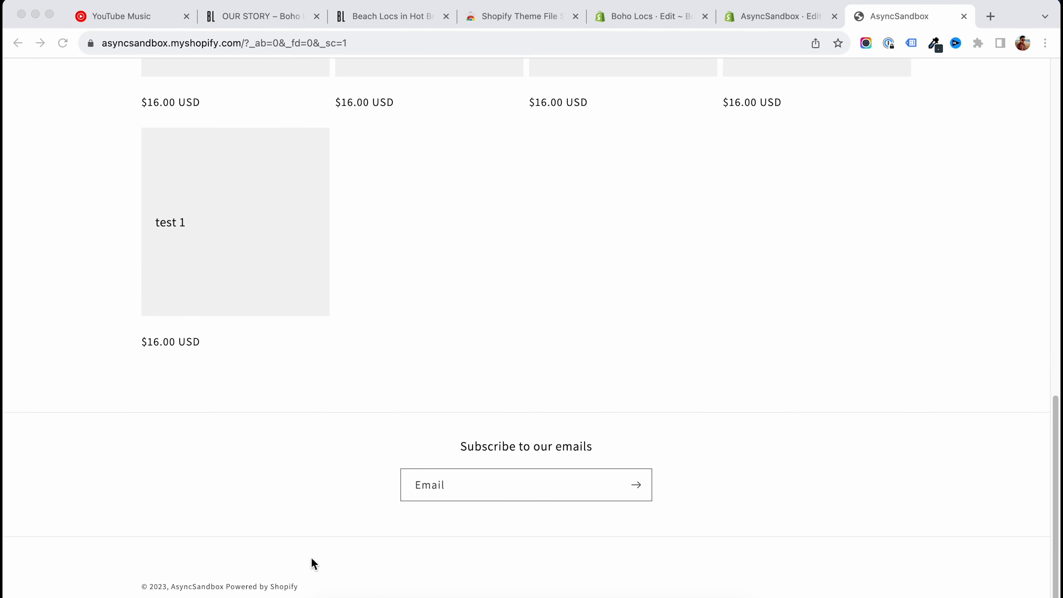
click(779, 16)
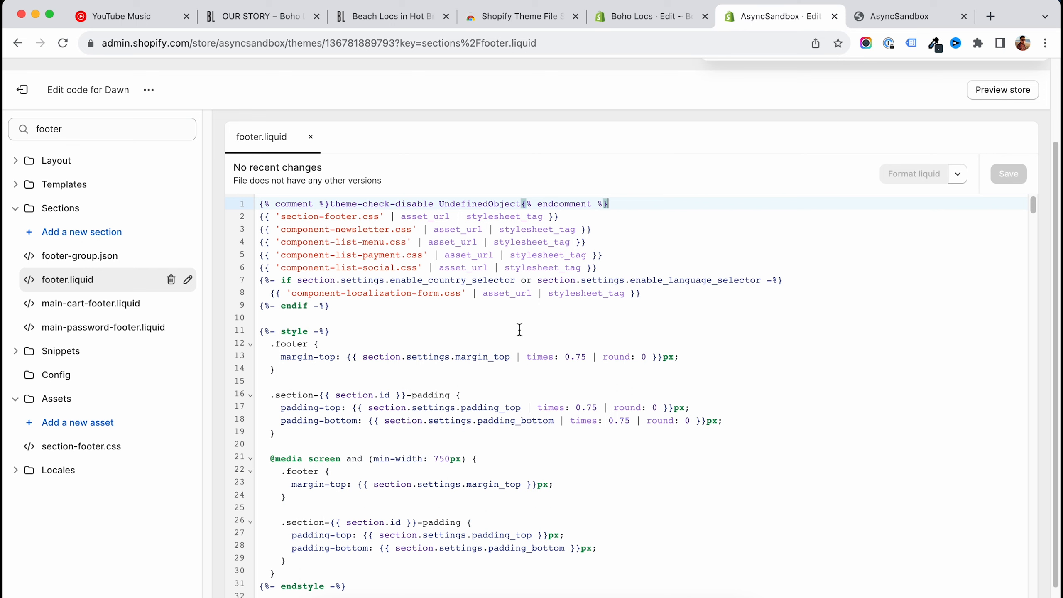
mouse_move(513, 338)
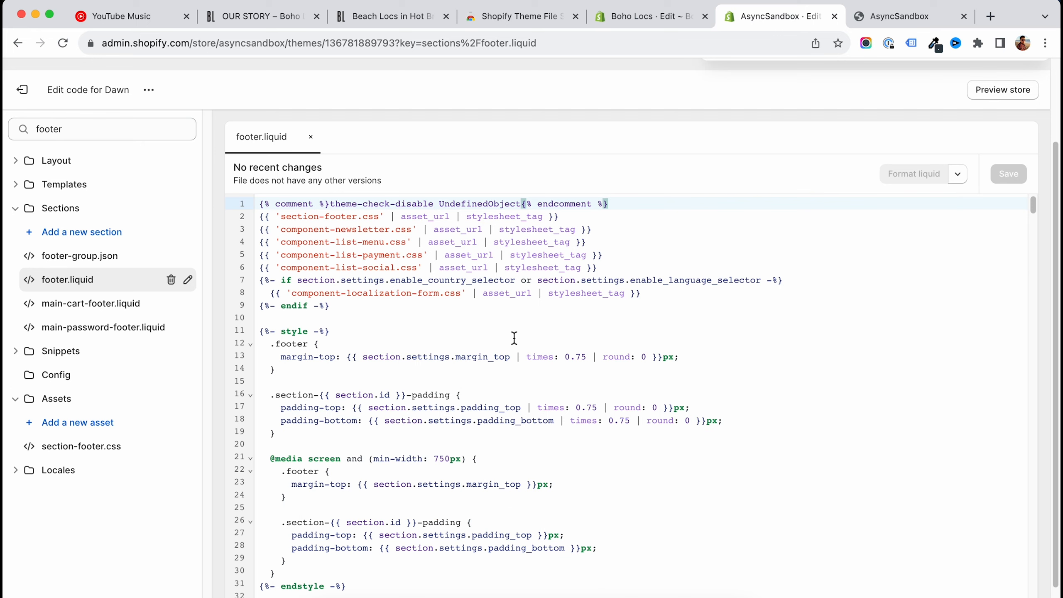
mouse_move(610, 78)
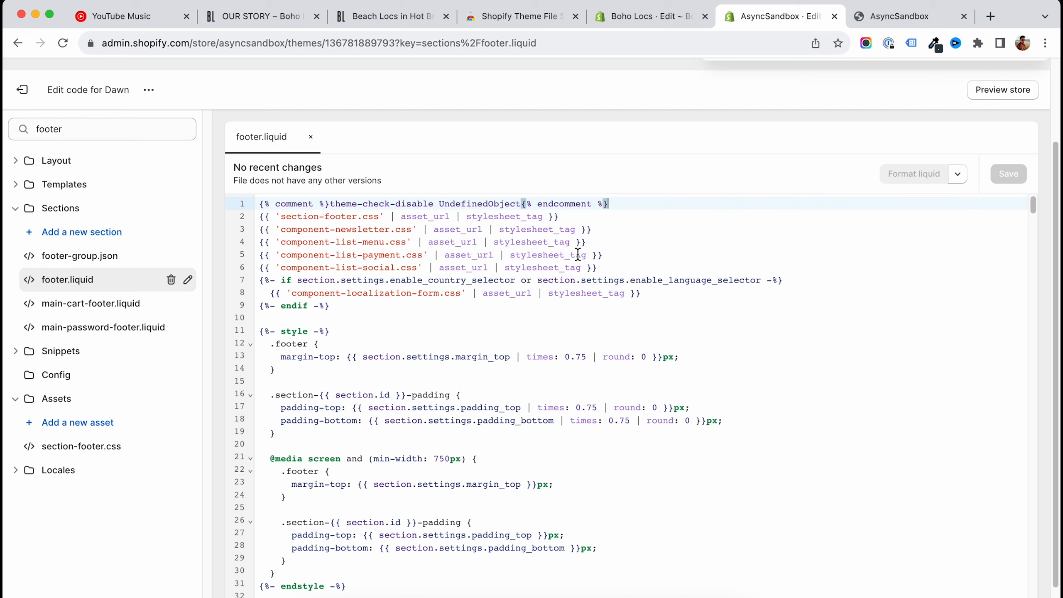
mouse_move(99, 192)
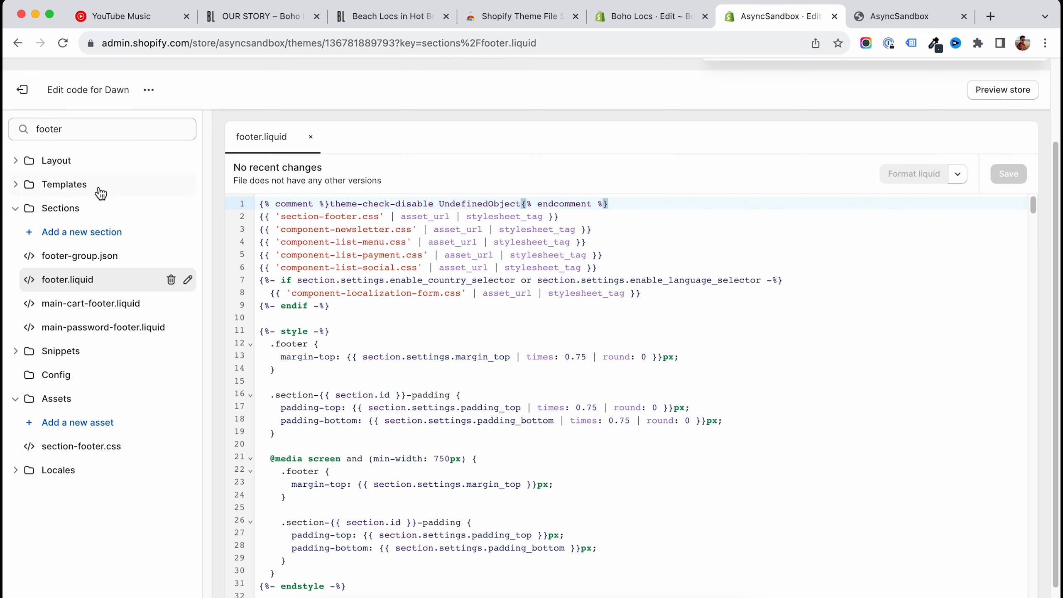
mouse_move(51, 207)
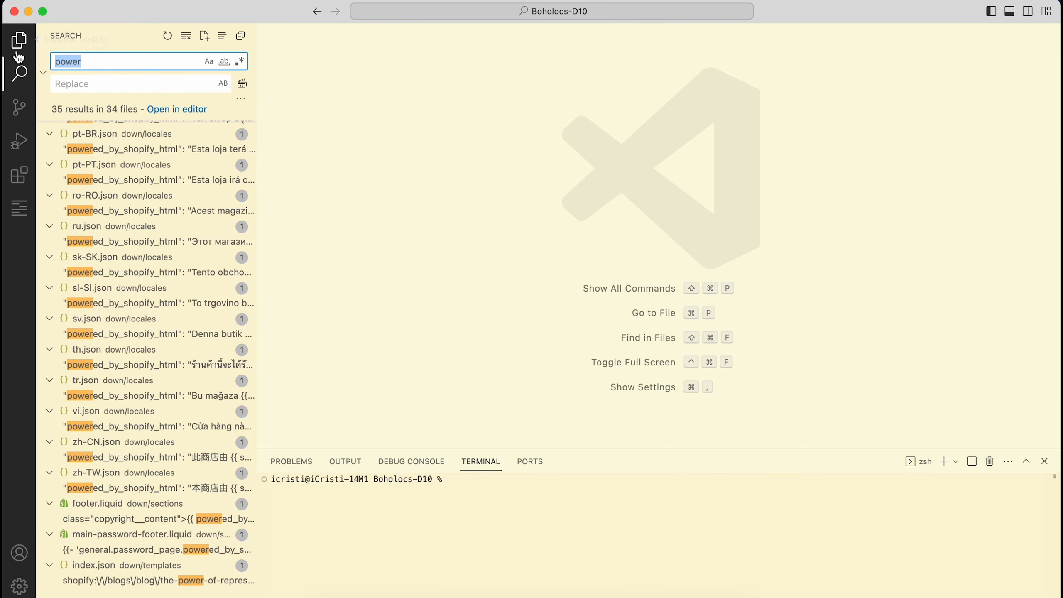
View the theme file tree in VS Code, then return to the 'power' search results.
click(19, 40)
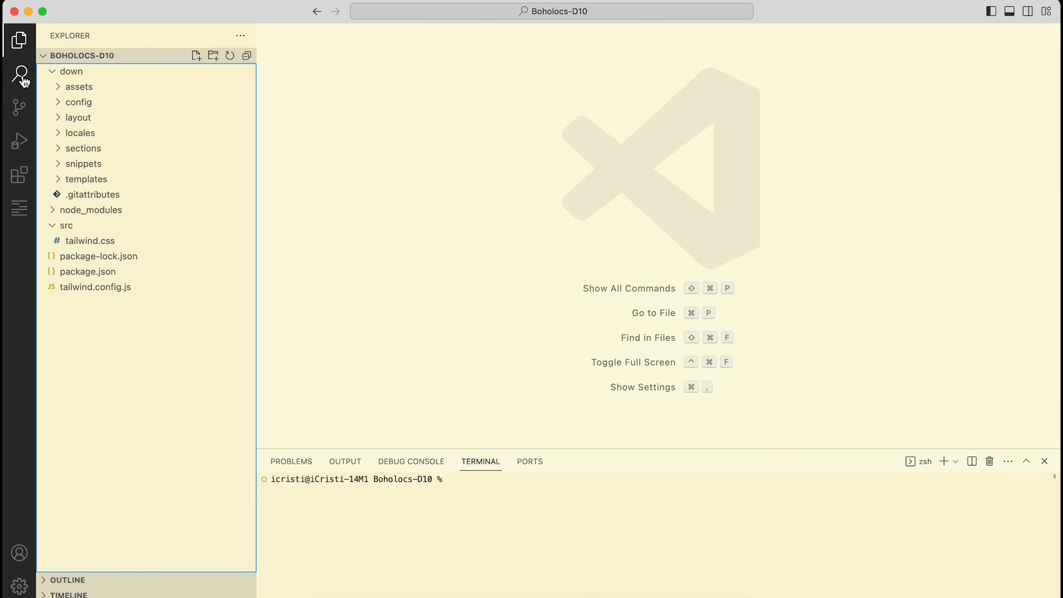
click(19, 73)
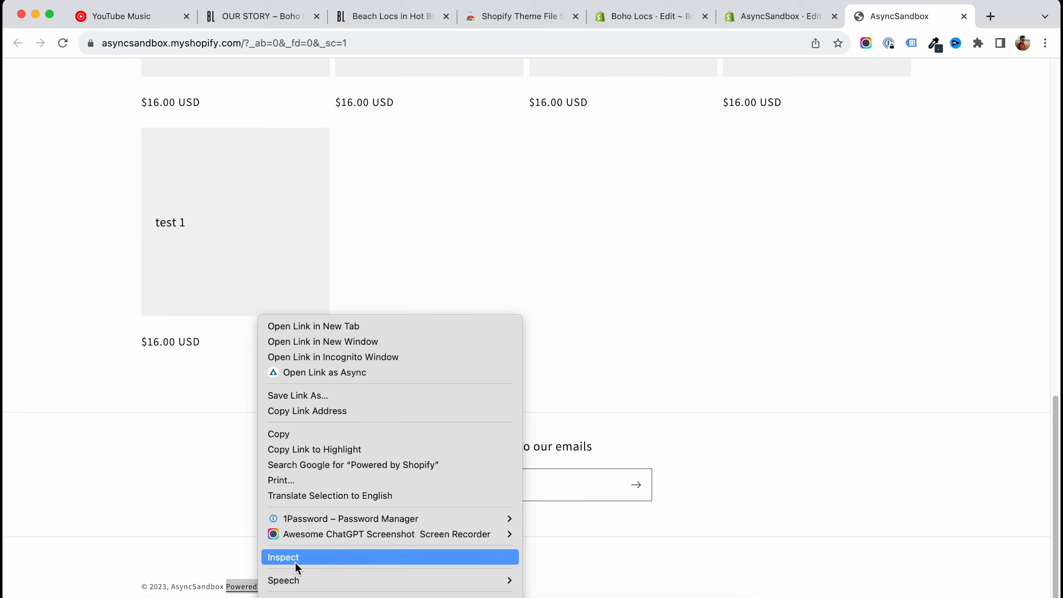
Inspect the Powered by Shopify link to reveal its small.copyright__content element.
click(283, 556)
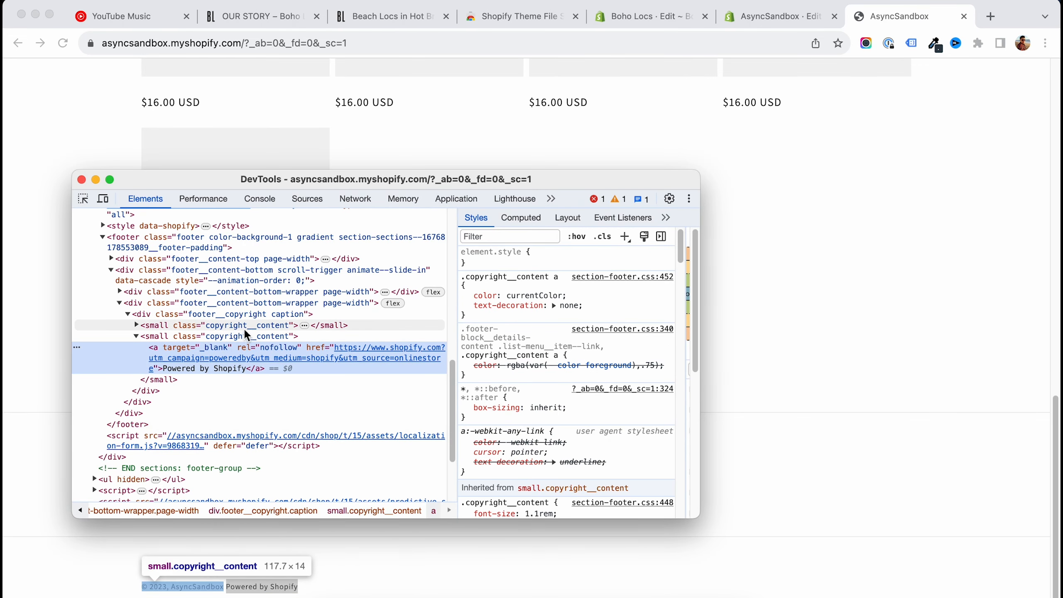
mouse_move(224, 314)
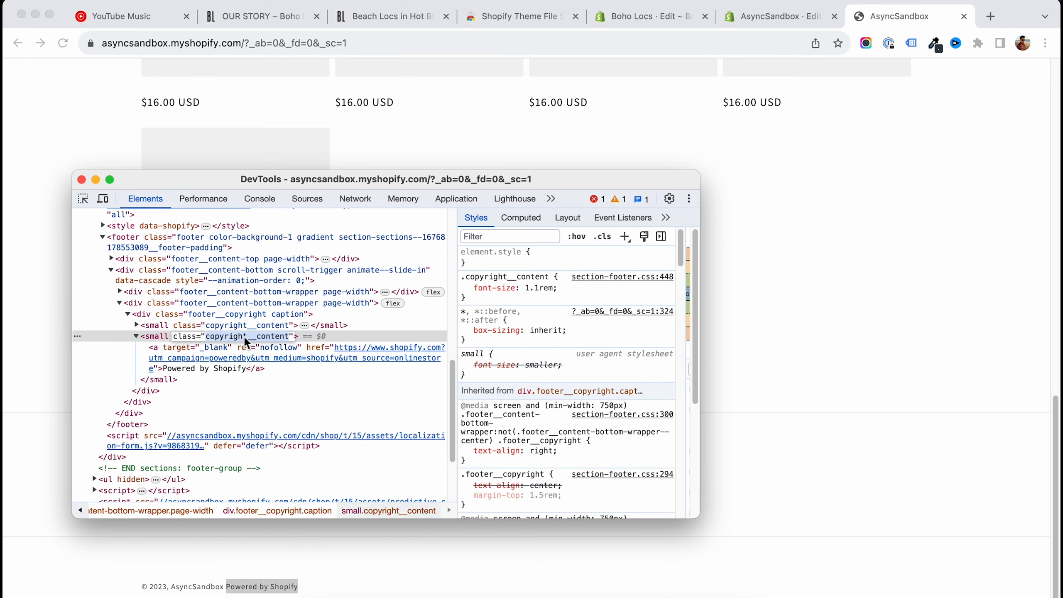
mouse_move(244, 342)
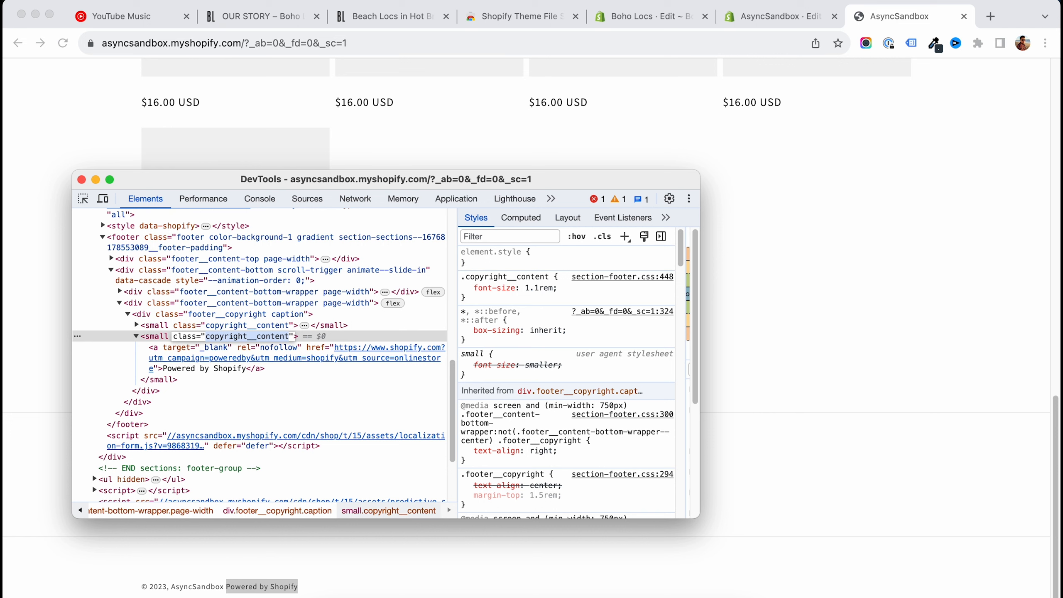
mouse_move(530, 584)
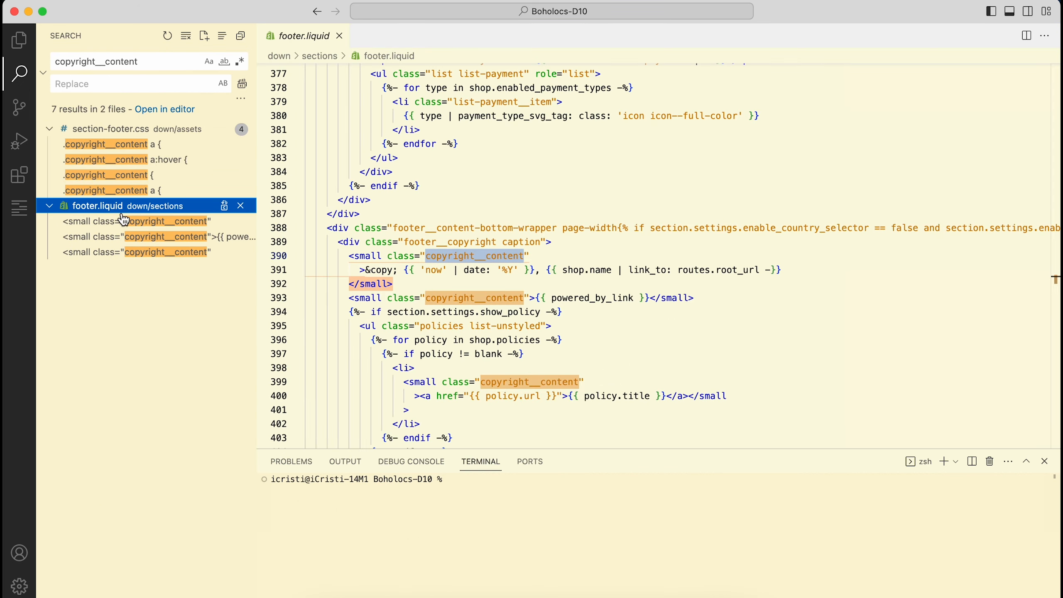
mouse_move(142, 229)
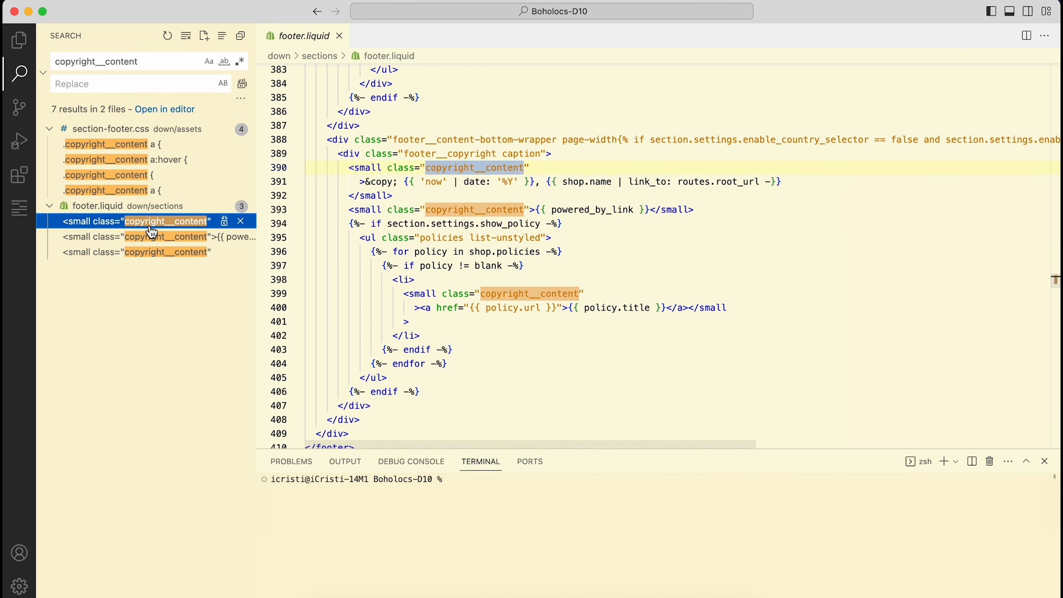
Scroll the copyright__content results in footer.liquid to the powered_by_link line.
scroll(up, 3)
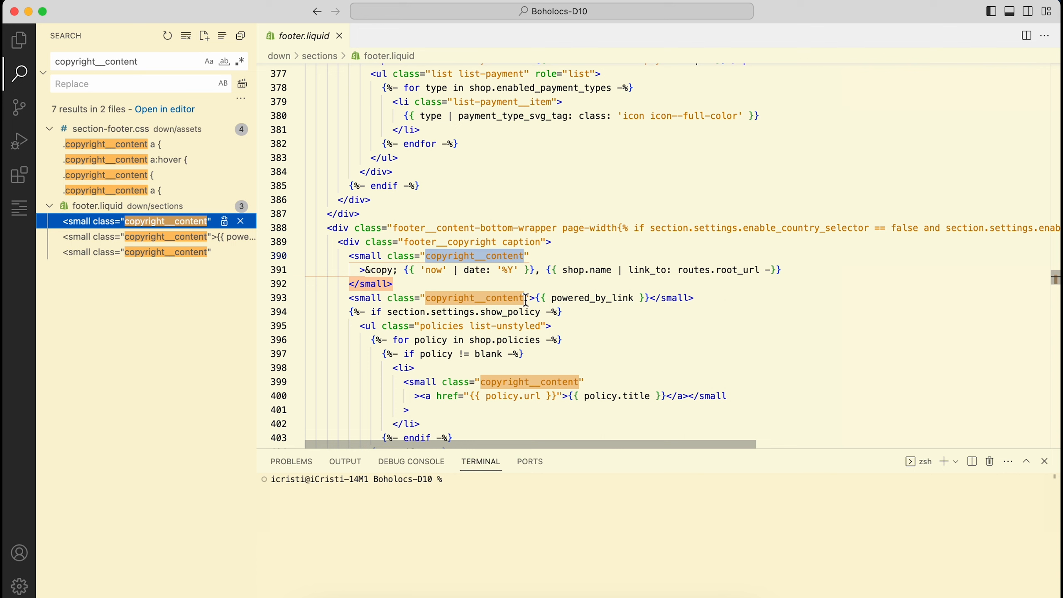
mouse_move(346, 300)
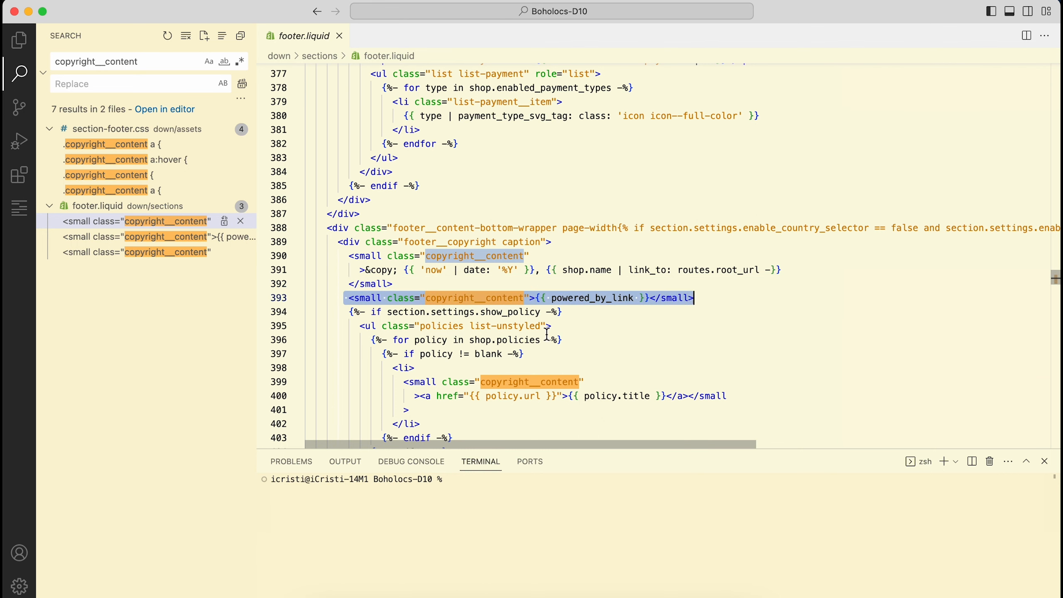
mouse_move(597, 578)
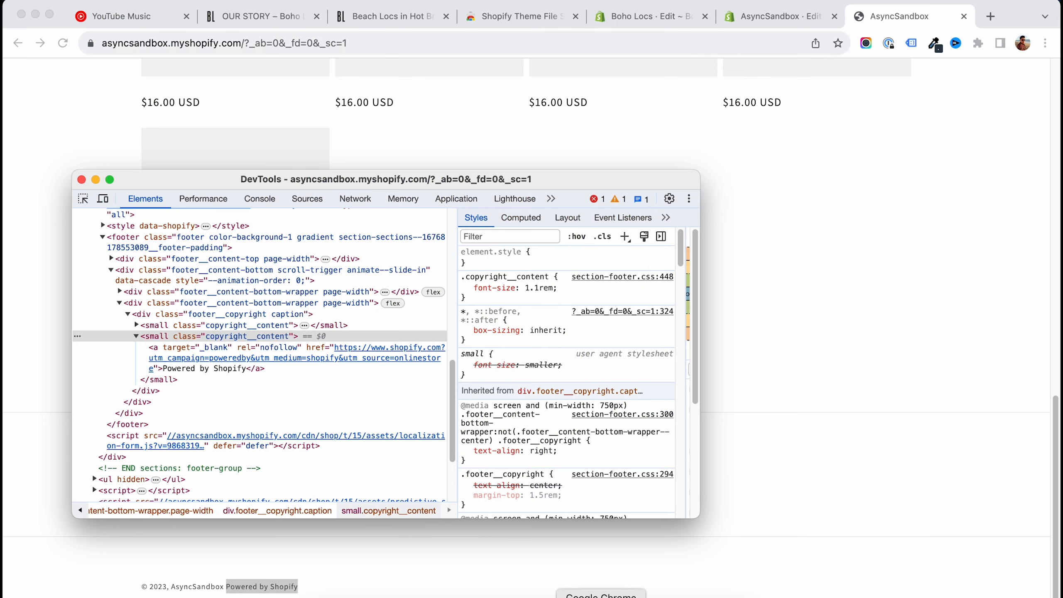
Return to the storefront and open the context menu on the Powered by Shopify footer link.
click(82, 179)
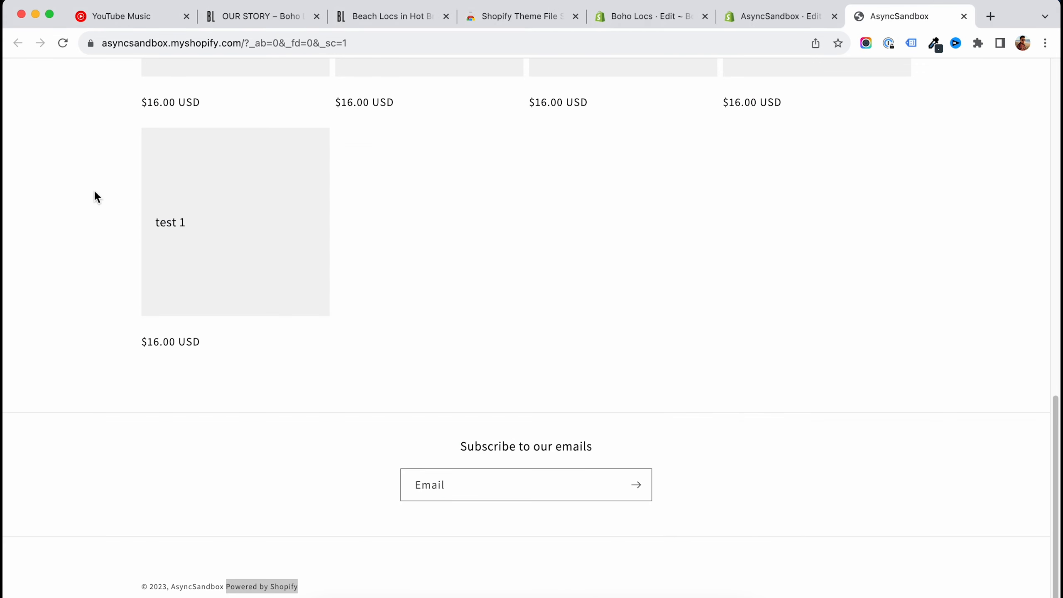
mouse_move(501, 235)
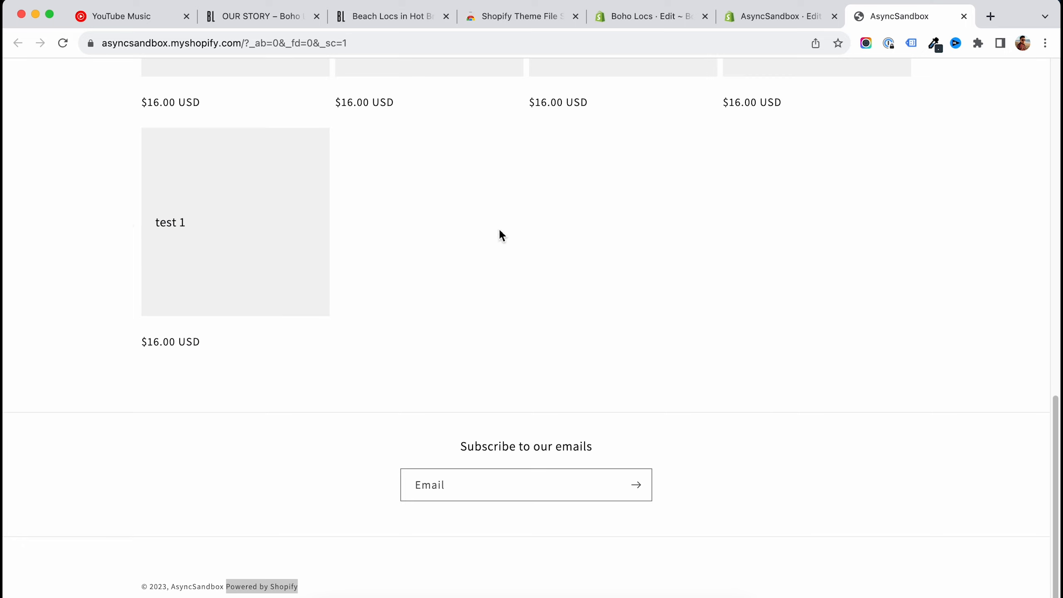
mouse_move(454, 320)
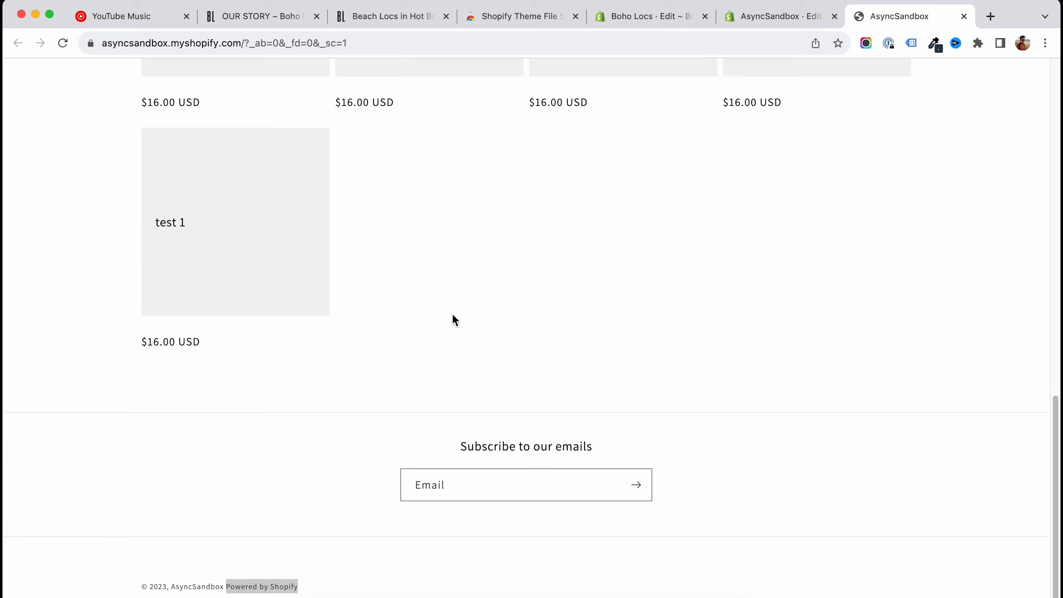
mouse_move(261, 586)
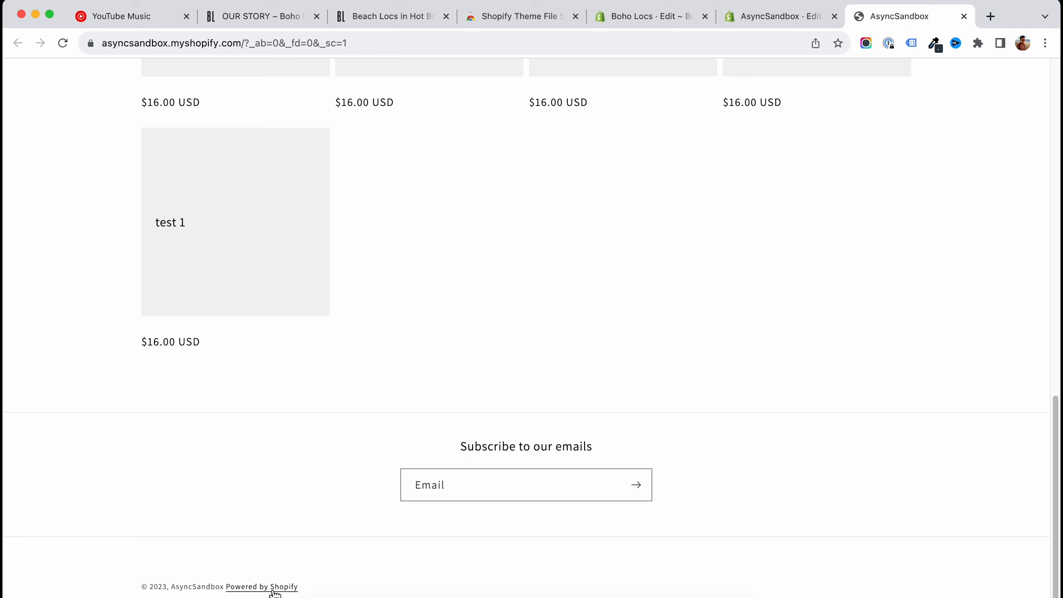
right_click(261, 586)
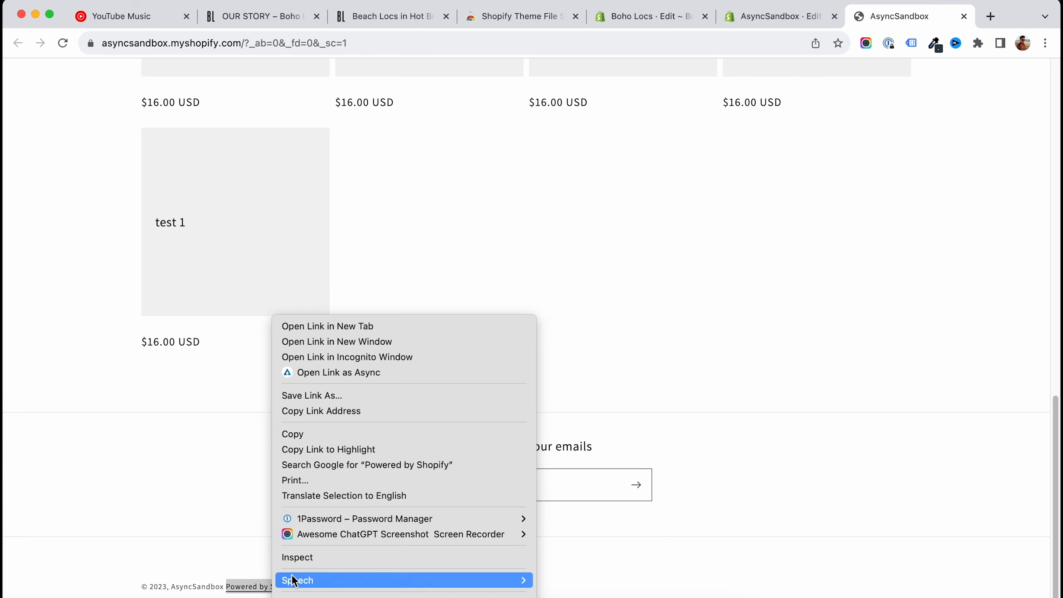
mouse_move(320, 566)
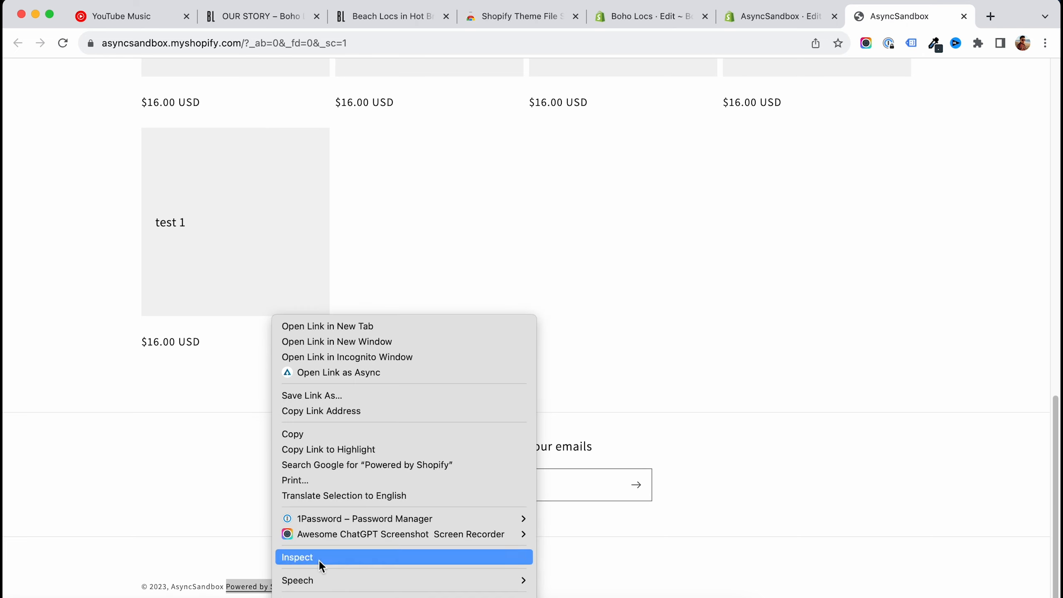
View the EZFY extension's Chrome Web Store page, then return to the AsyncSandbox Edit code tab.
click(518, 15)
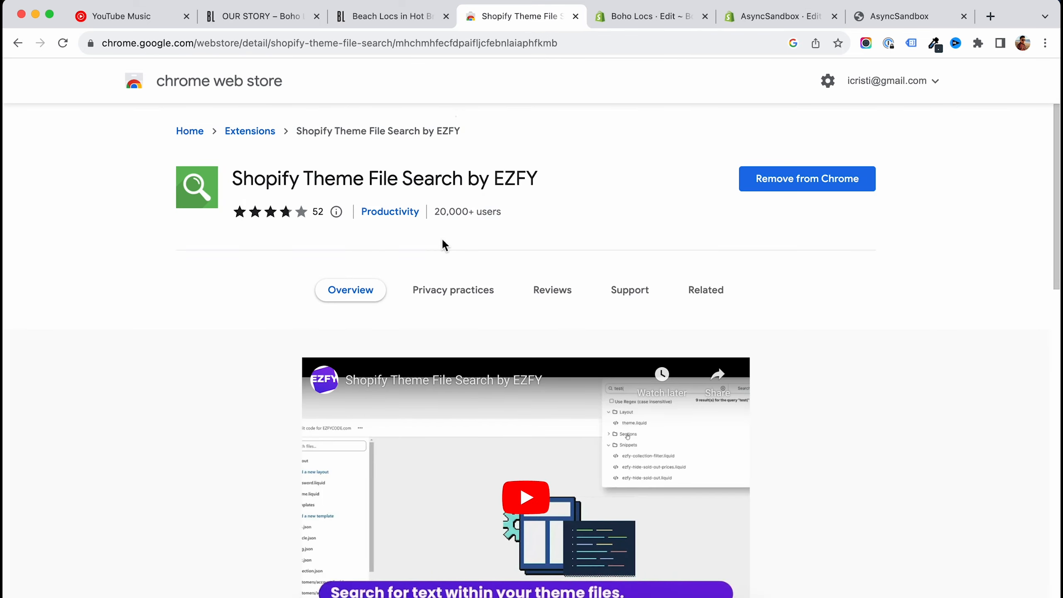
mouse_move(284, 221)
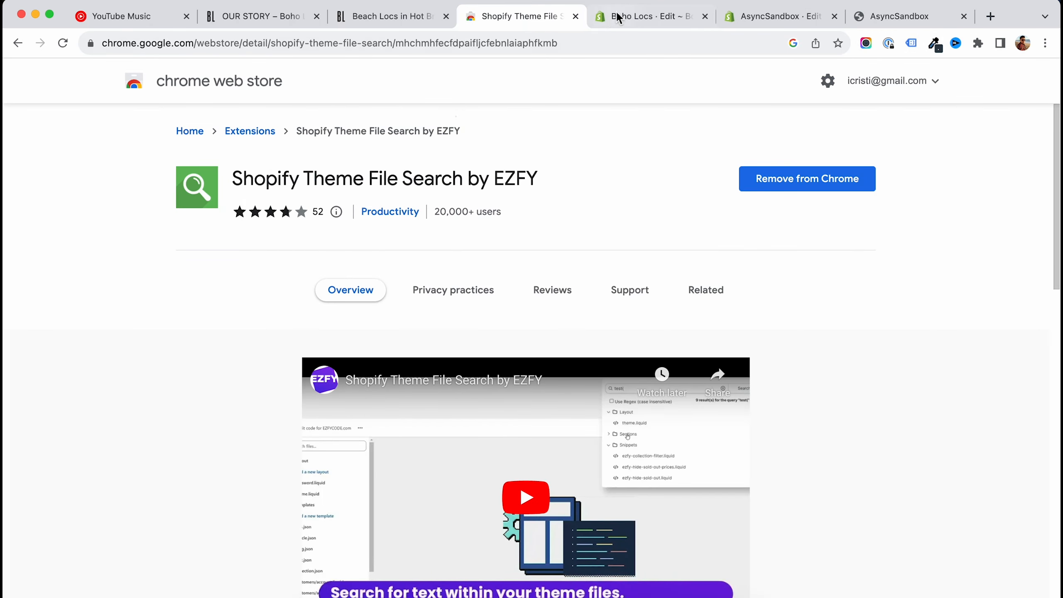
mouse_move(644, 16)
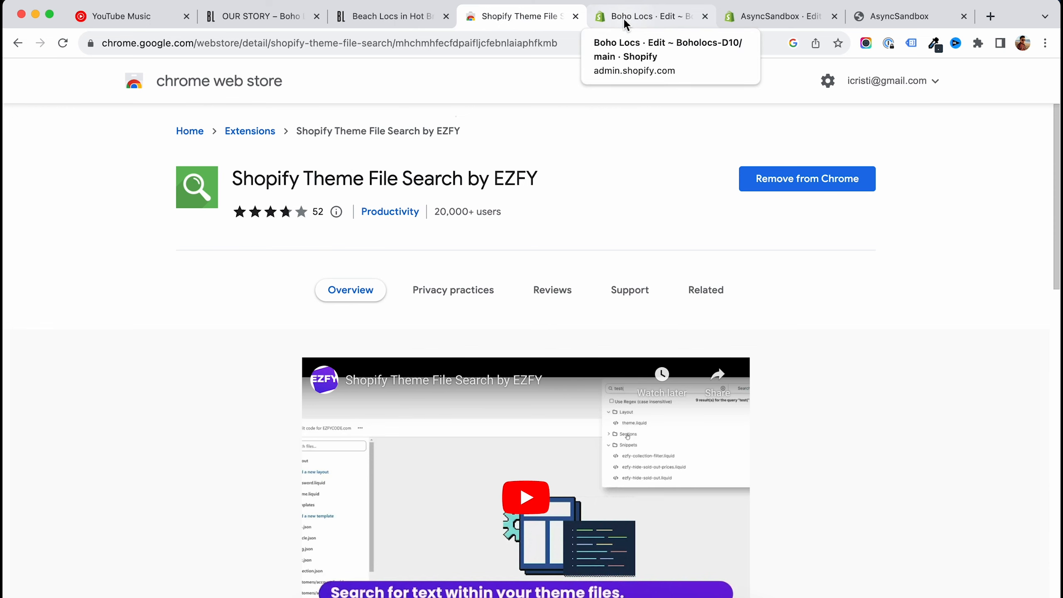
click(772, 16)
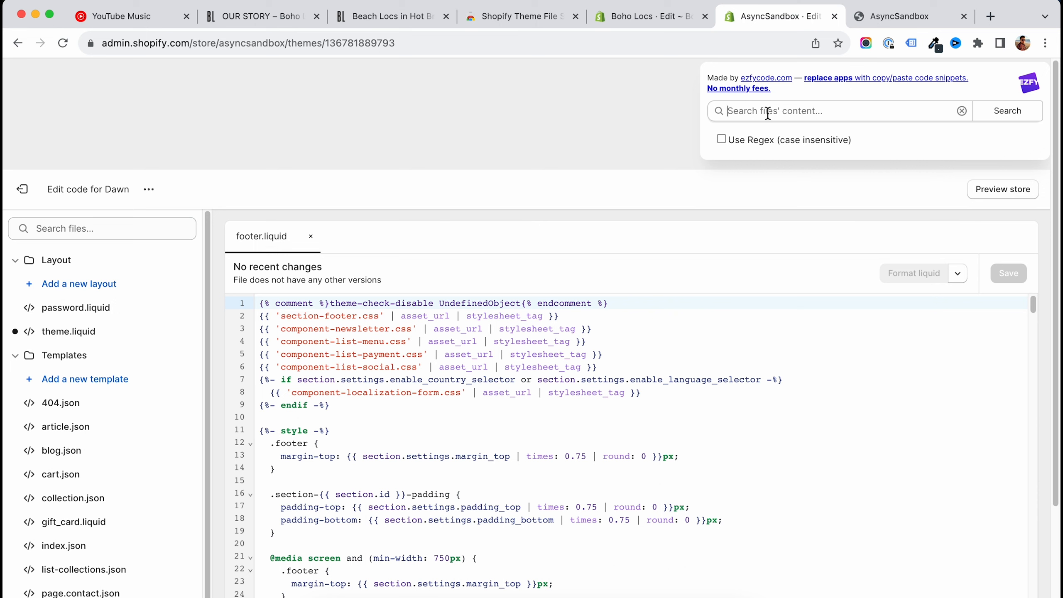
Search theme files for 'copyright__content' in EZFY and open footer.liquid in a new tab.
text(copyright__content)
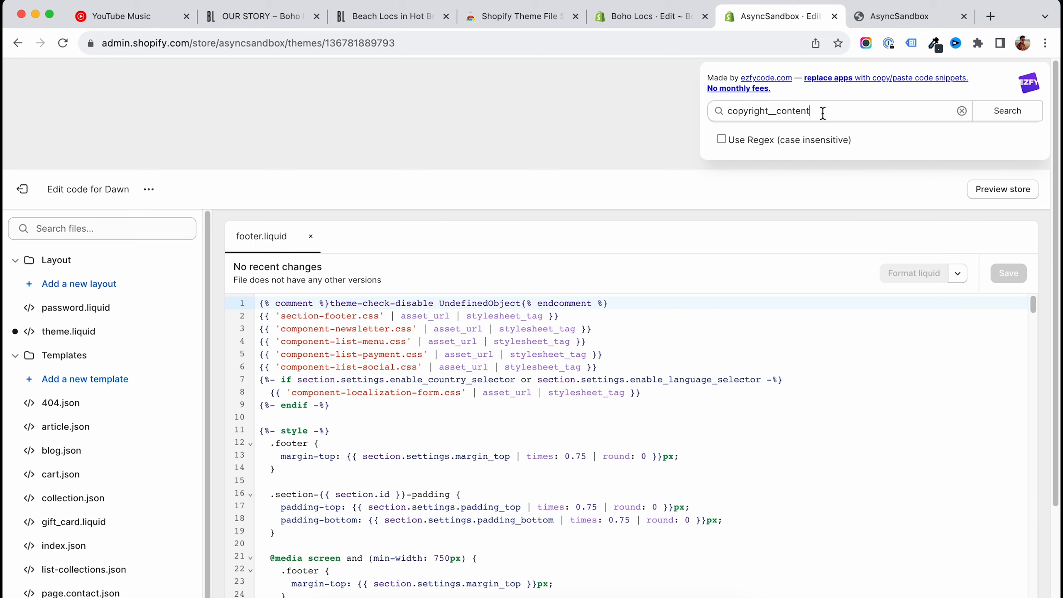
click(1008, 110)
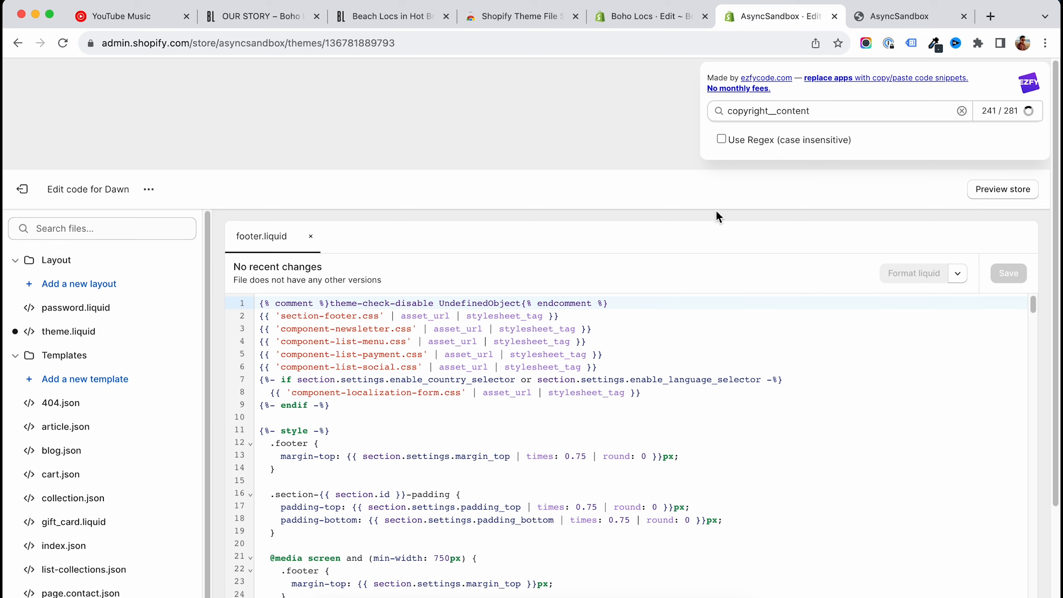
click(1006, 111)
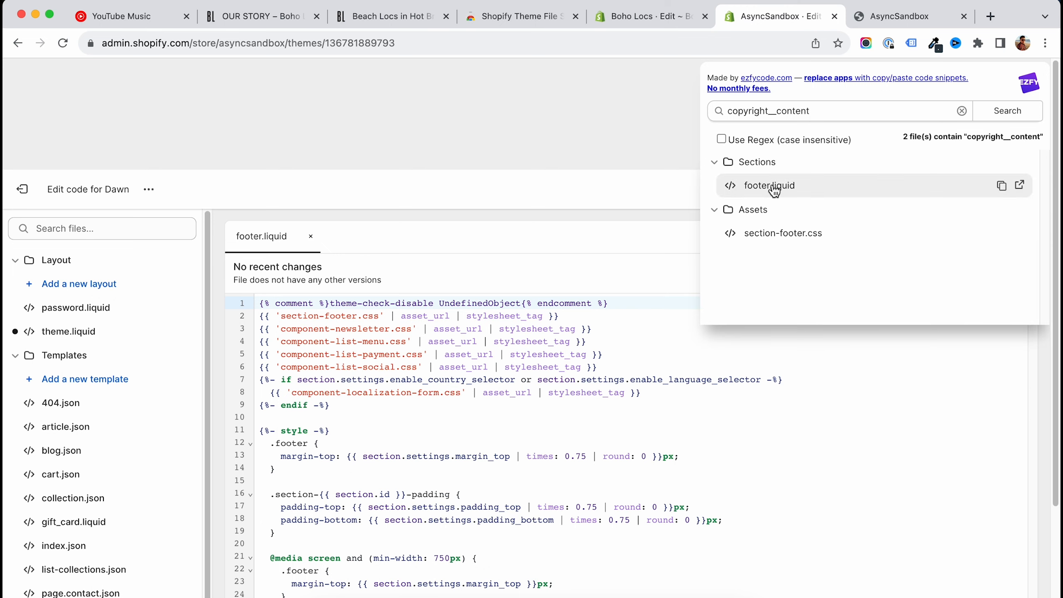
mouse_move(760, 193)
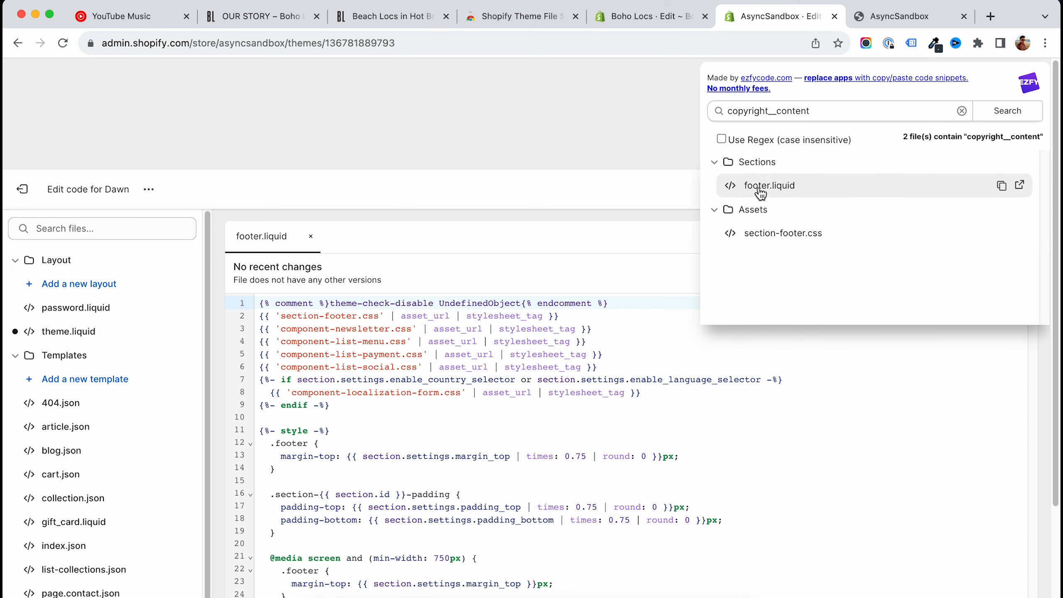
mouse_move(767, 192)
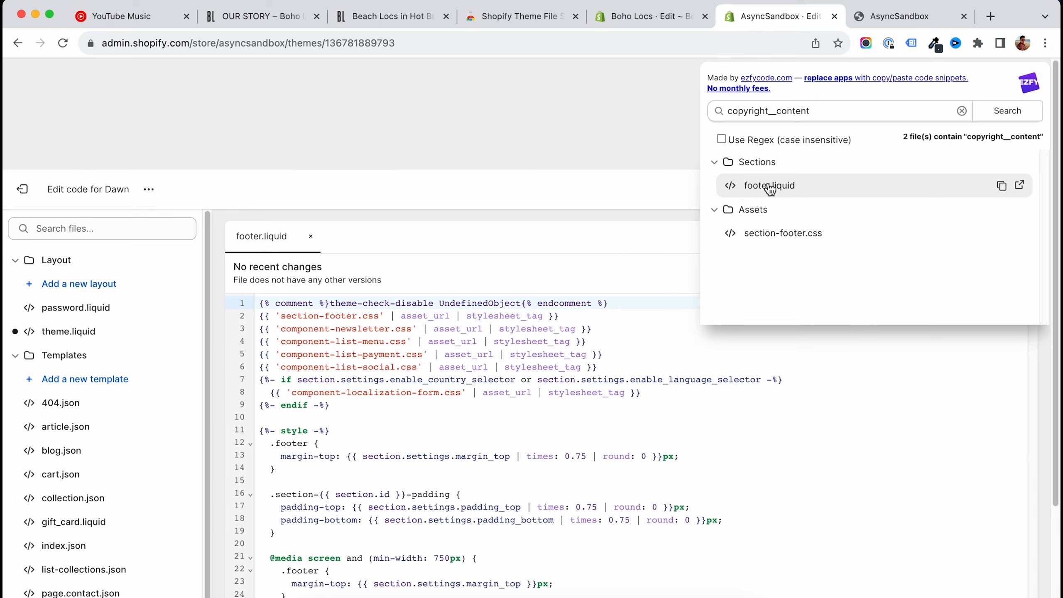
mouse_move(1023, 192)
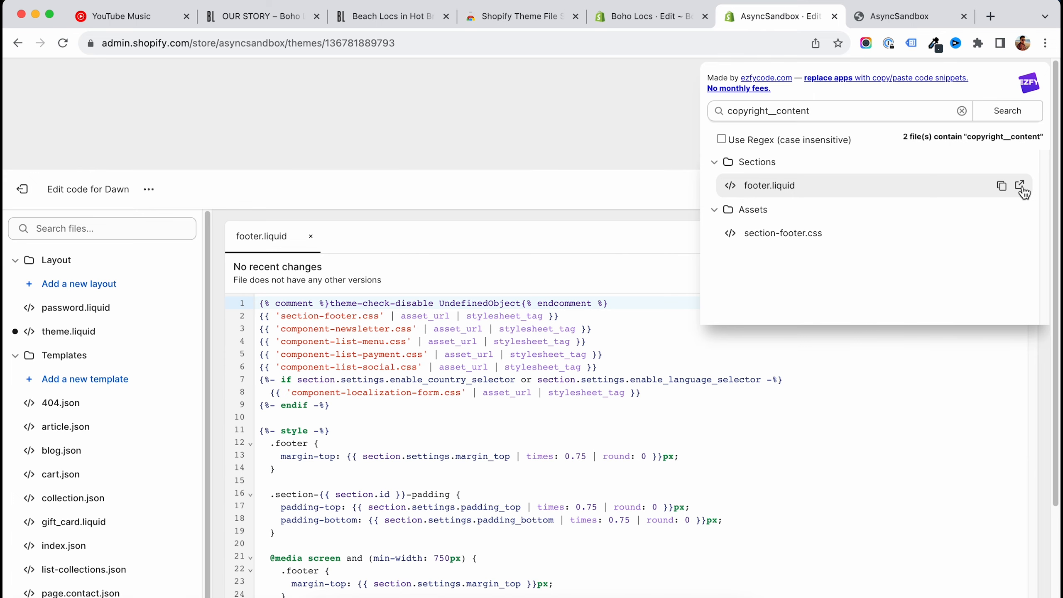
click(1021, 185)
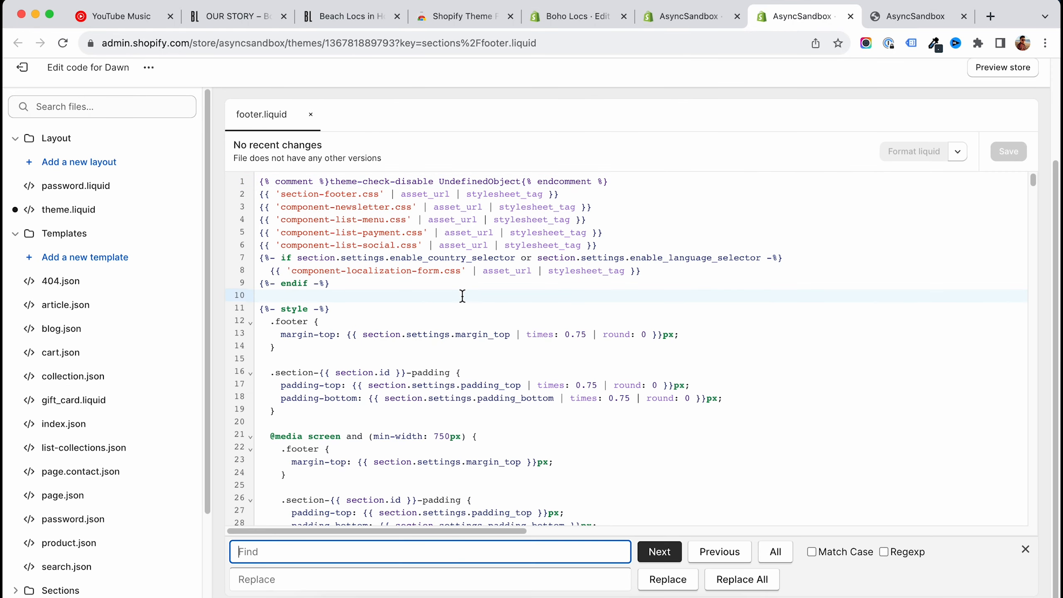
Find 'copyright__content' in footer.liquid and scroll to the powered_by_link copyright block.
text(copyright__content)
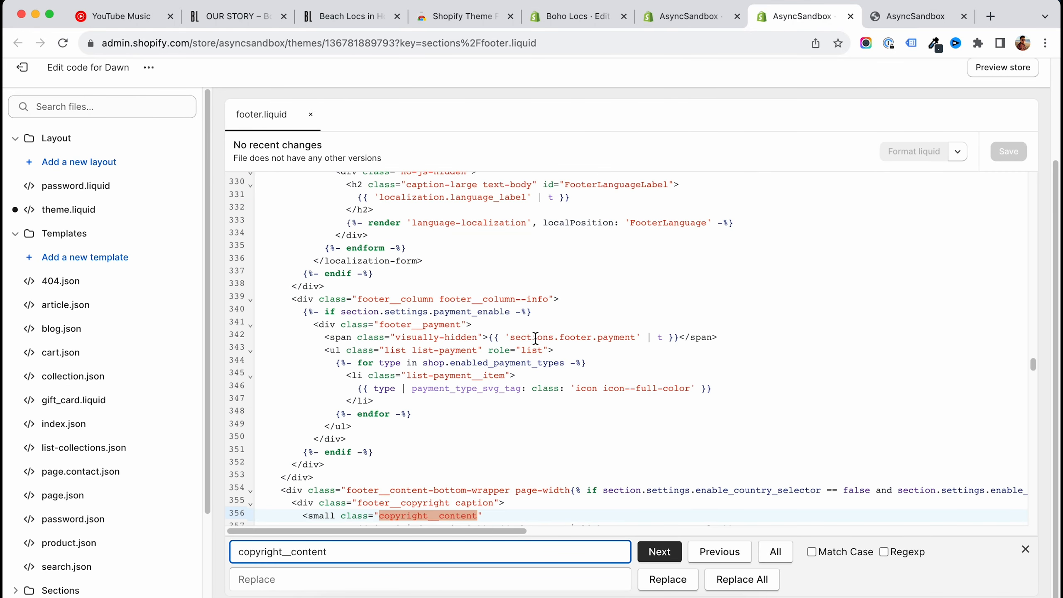
click(658, 551)
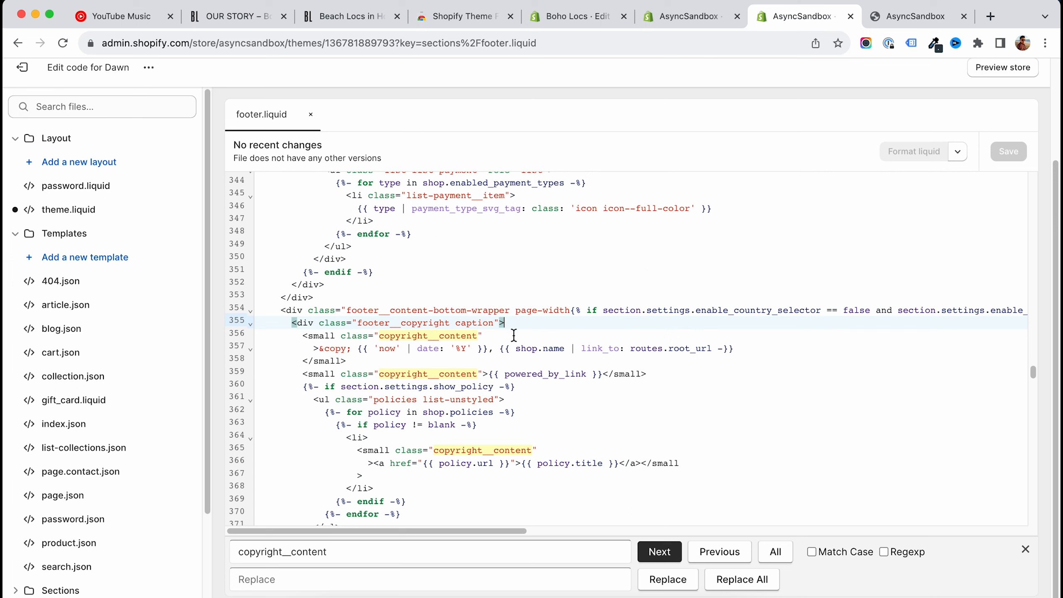
scroll(up, 3)
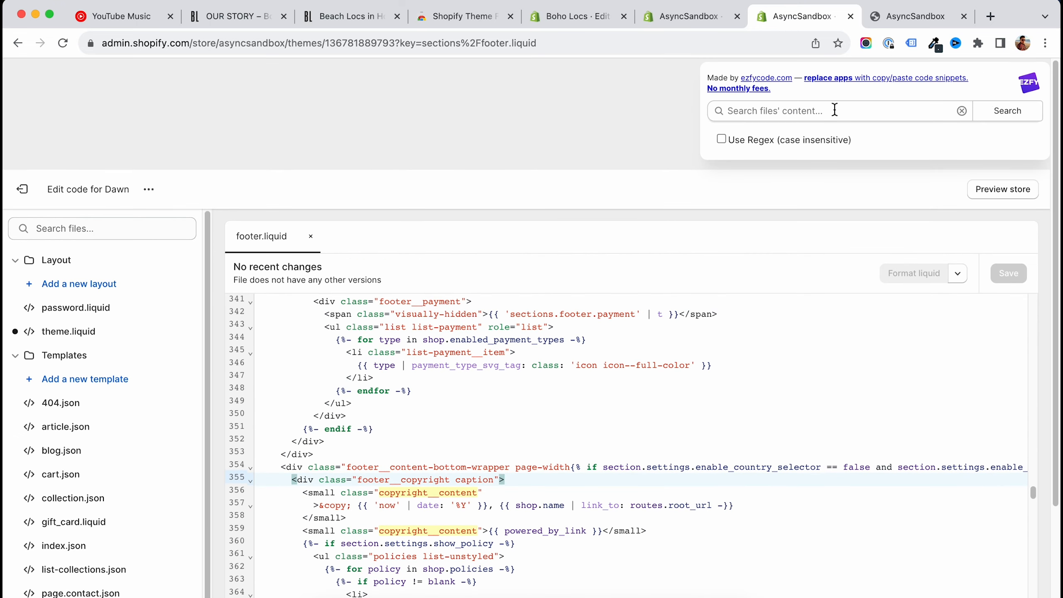
mouse_move(589, 380)
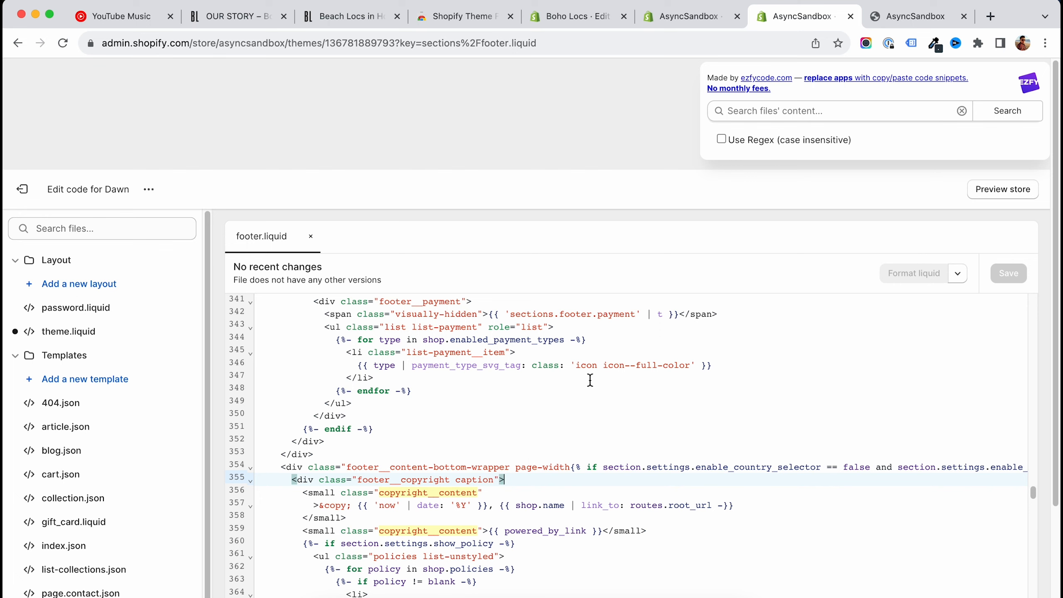
mouse_move(532, 303)
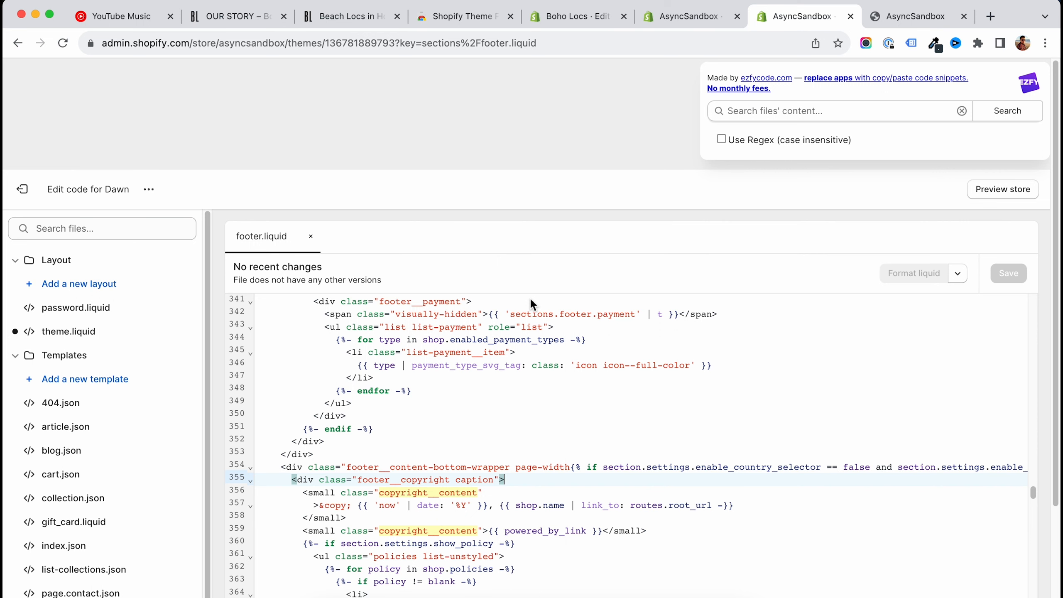
Enter 'copyright__content' as the query in the reopened EZFY search popup.
text(copyright__content)
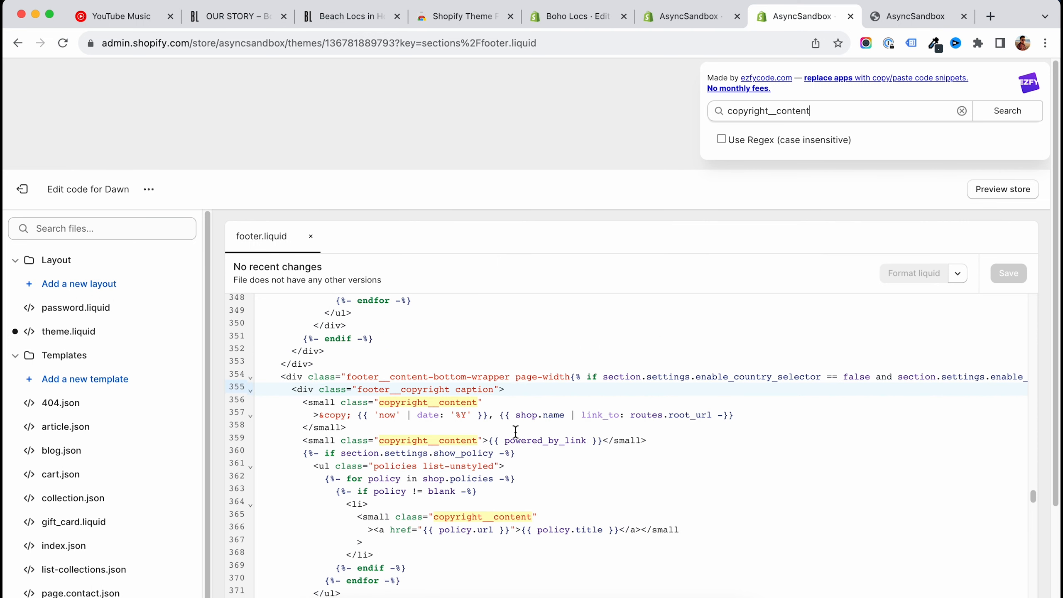
mouse_move(702, 197)
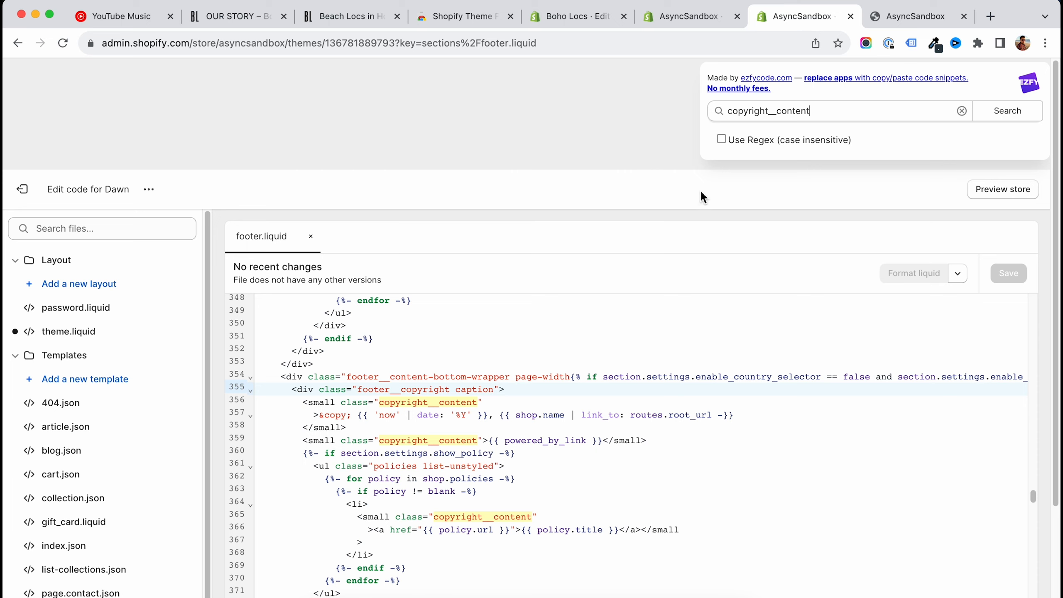
mouse_move(745, 99)
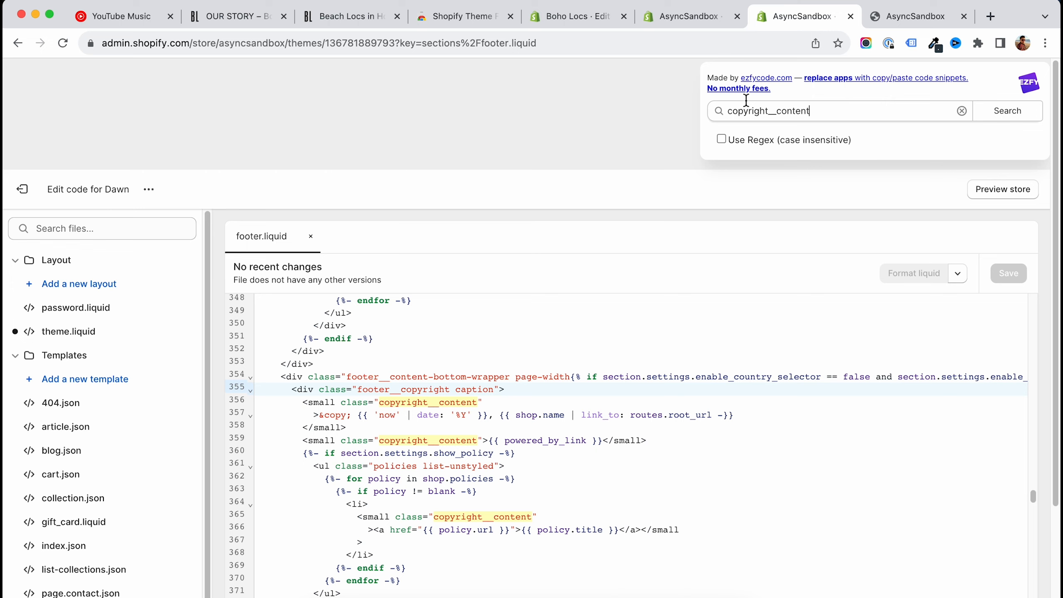
mouse_move(874, 95)
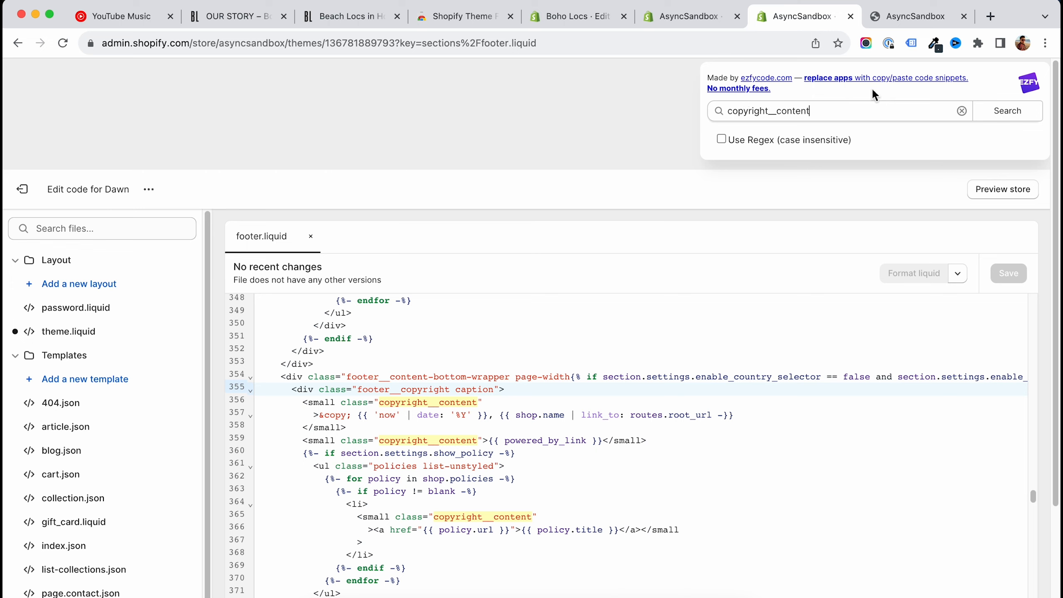